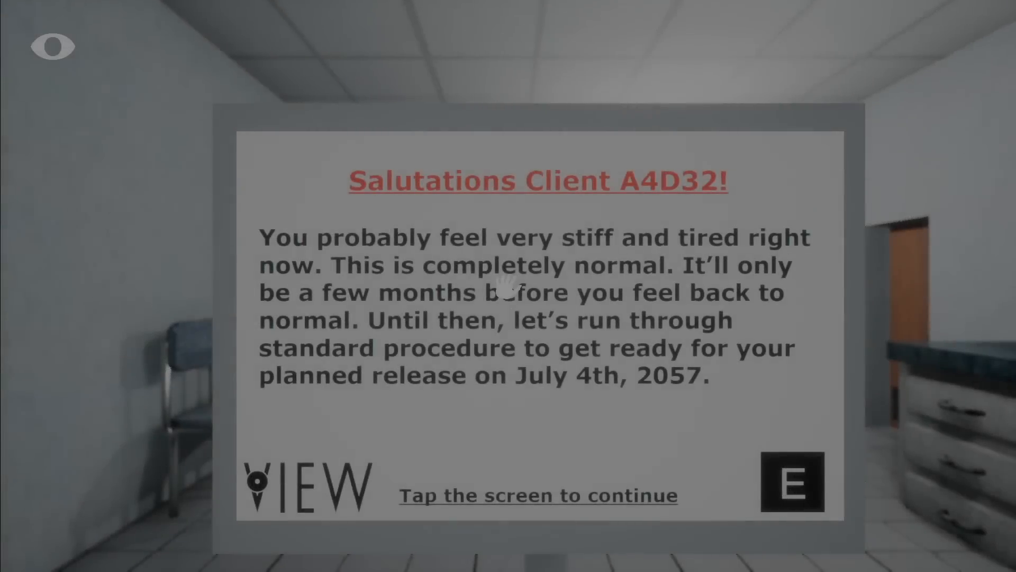
left_click(507, 293)
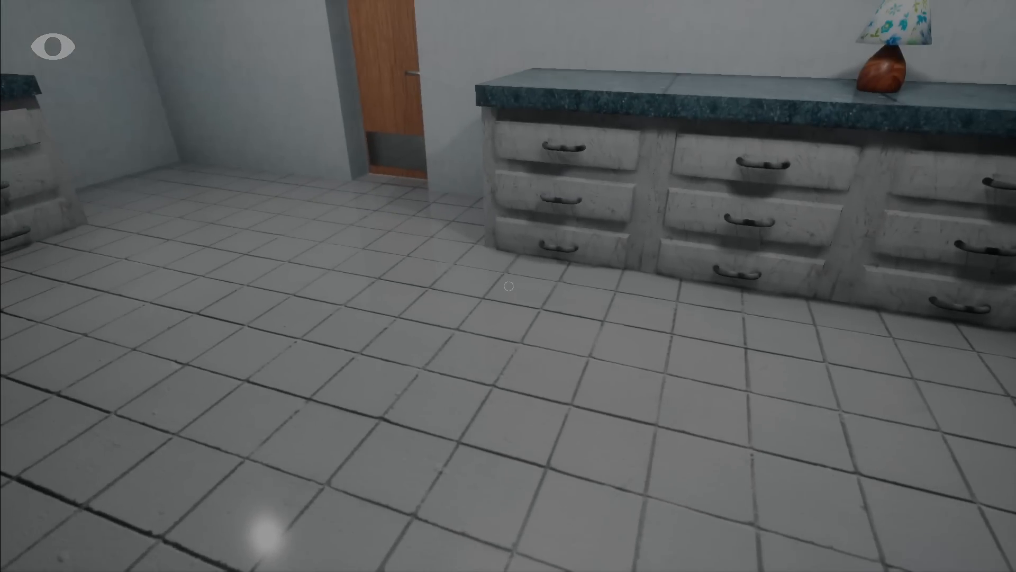
mouse_move(509, 286)
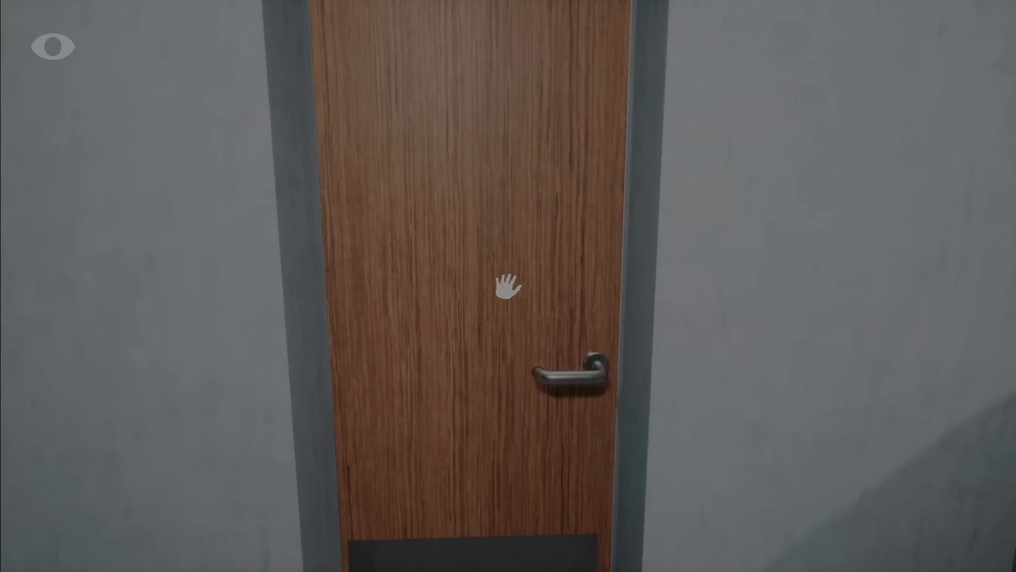
left_click(507, 285)
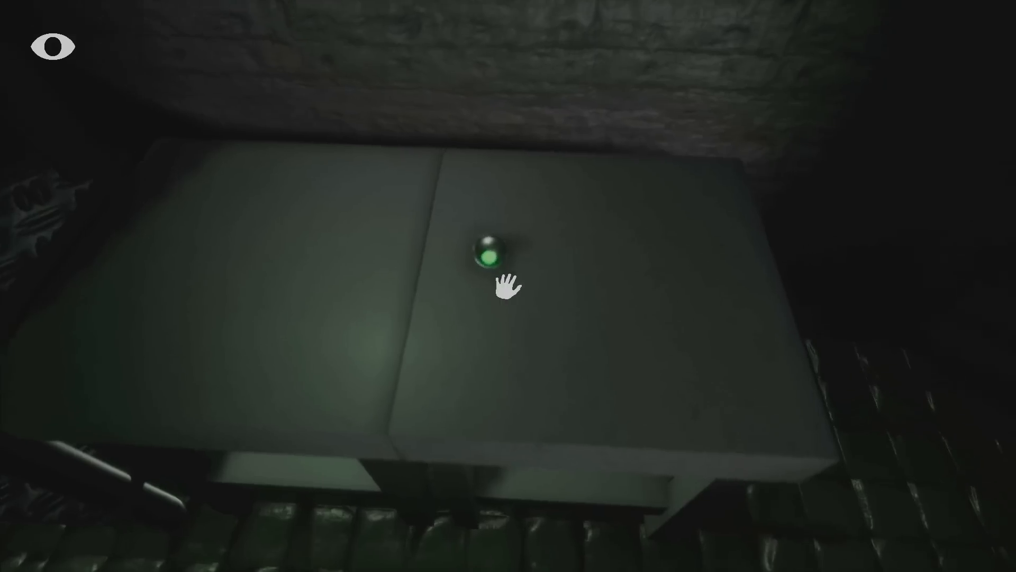
left_click(495, 258)
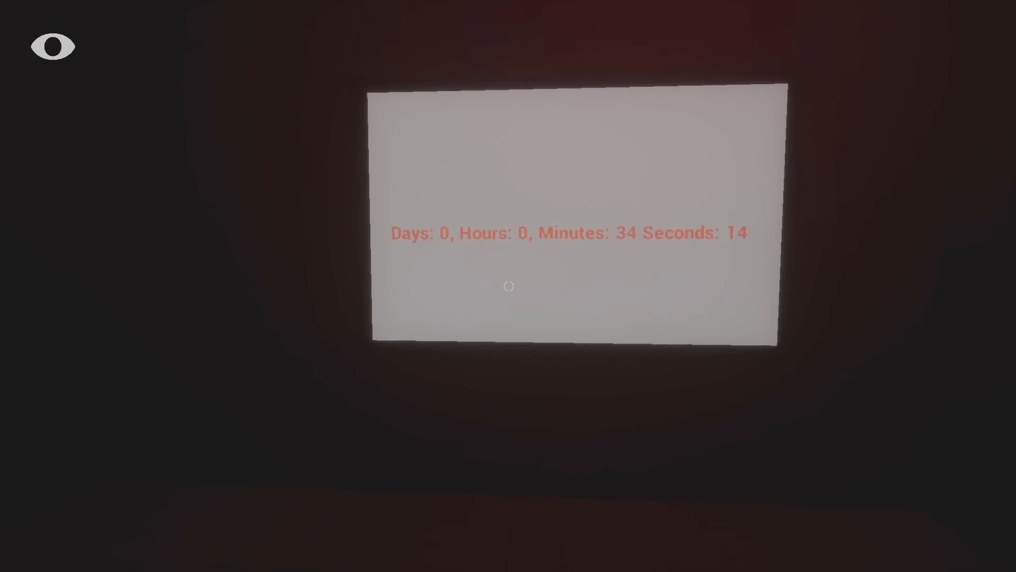
mouse_move(509, 287)
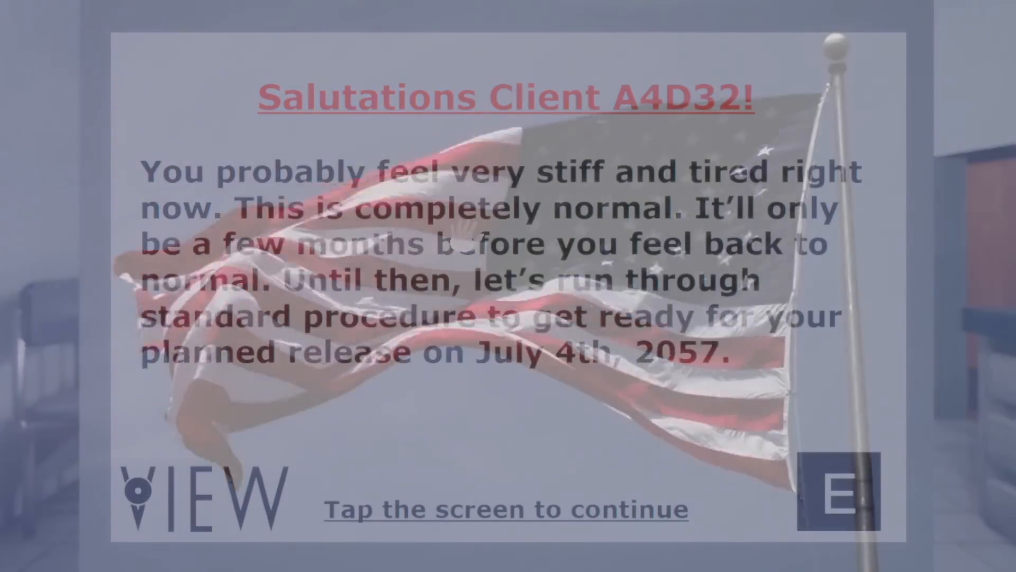
left_click(508, 286)
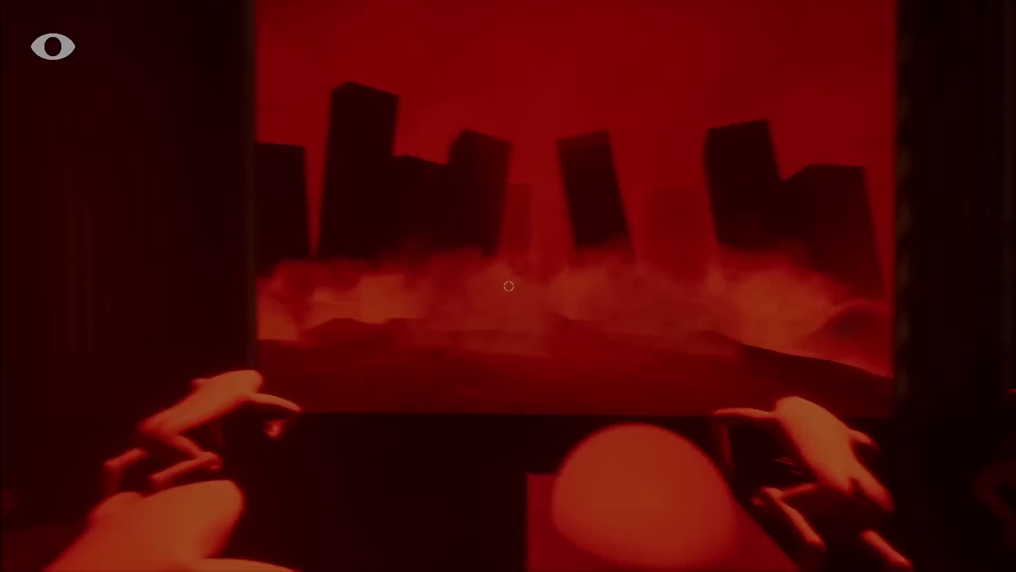